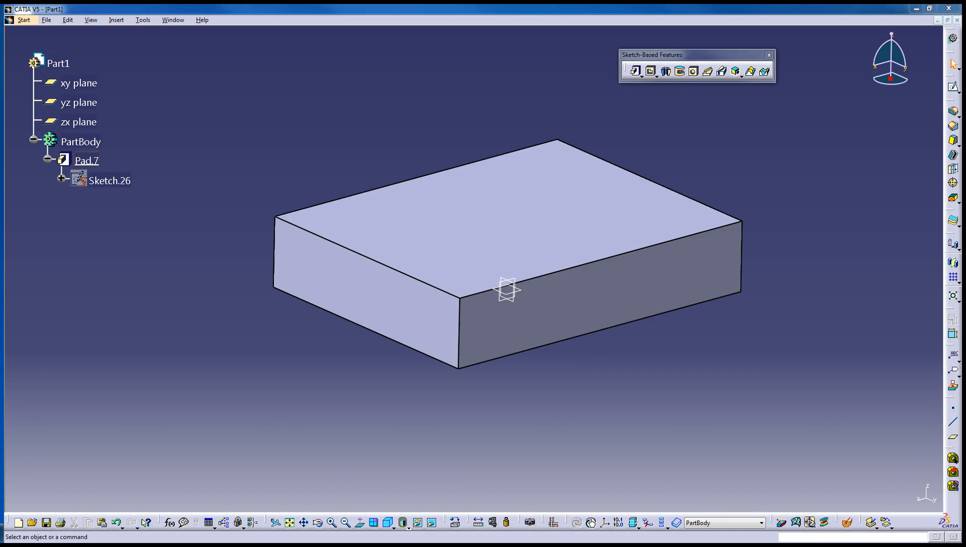
mouse_move(654, 143)
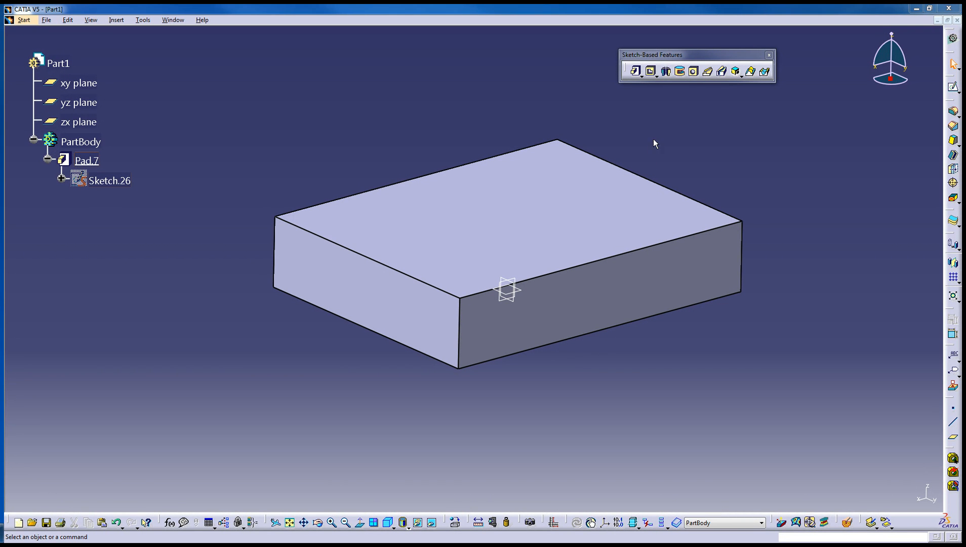
mouse_move(693, 71)
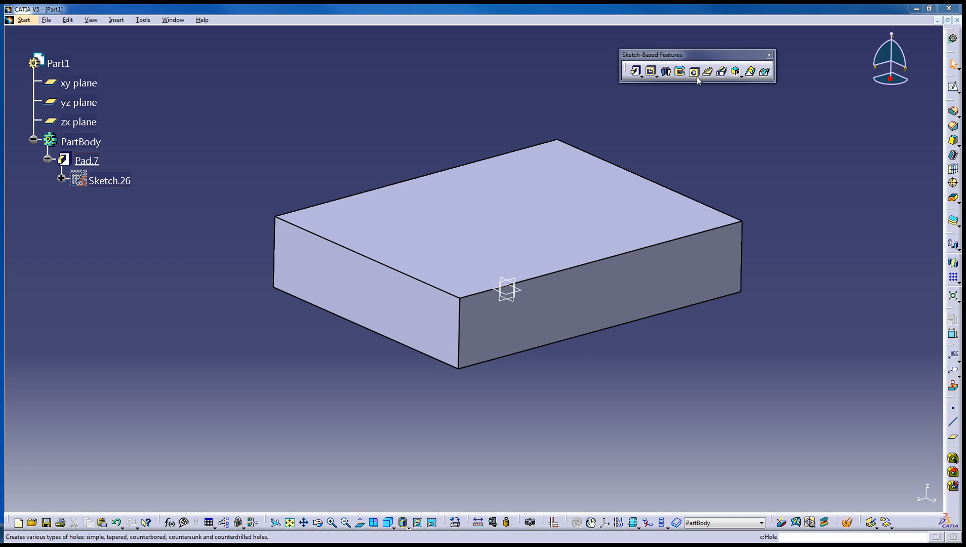
mouse_move(707, 71)
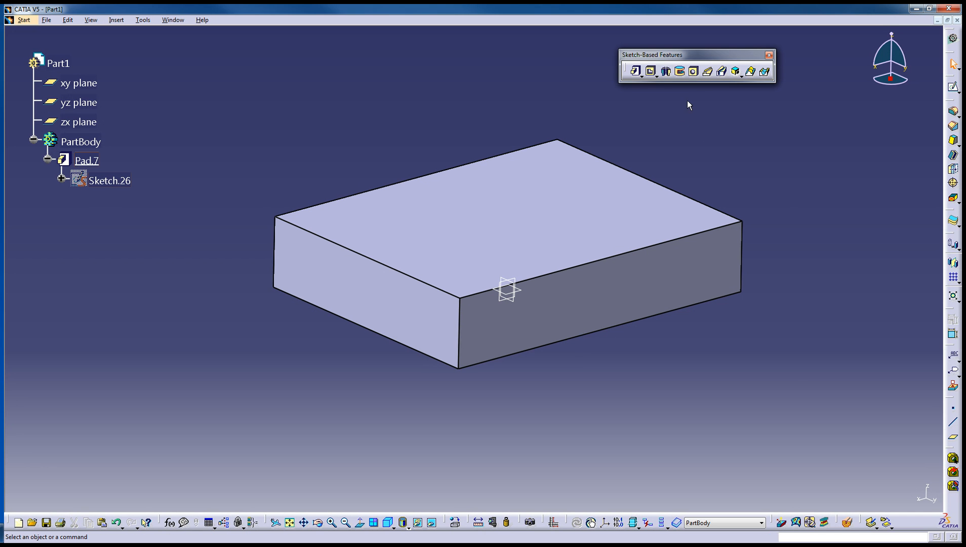
mouse_move(521, 234)
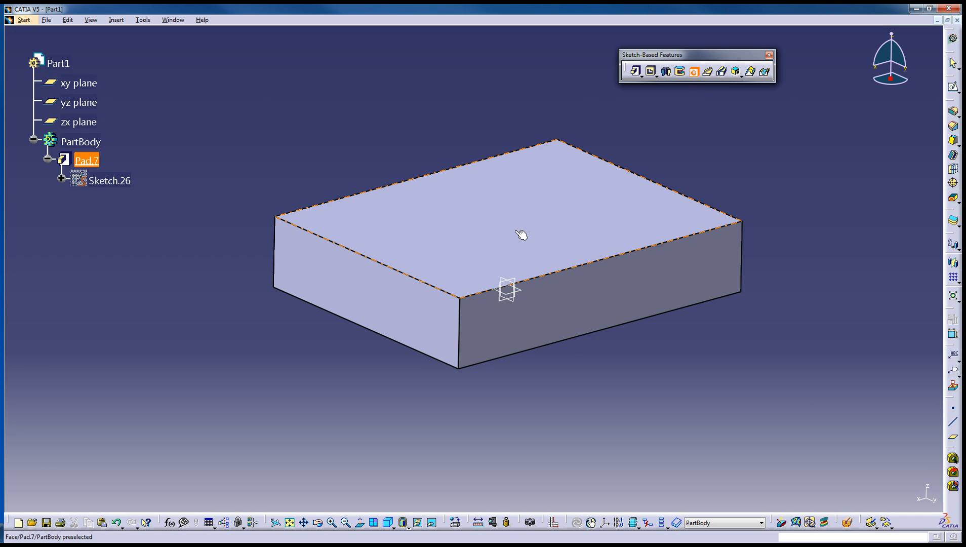
mouse_move(585, 199)
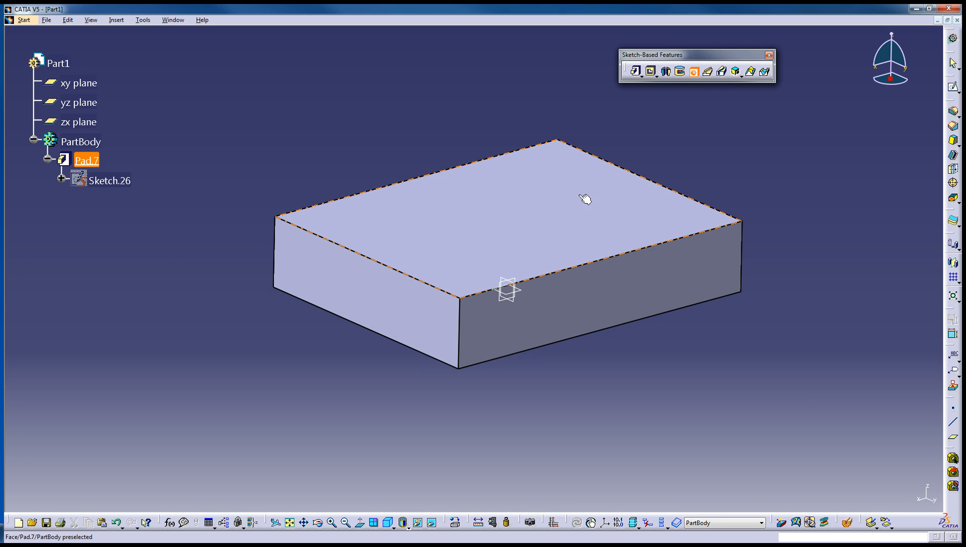
mouse_move(447, 222)
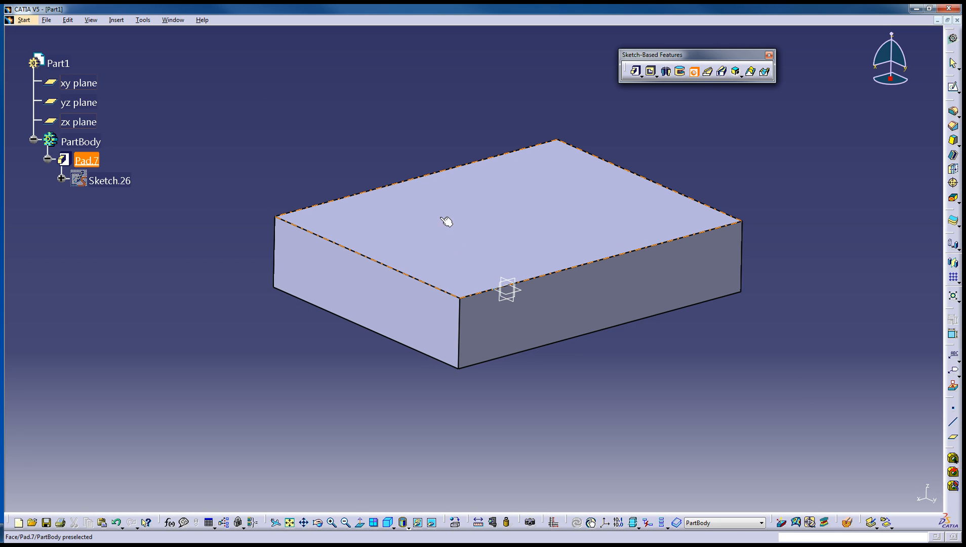
Place Hole.1 on the pad's top face, extending Up To Last with a 2cm diameter
click(694, 71)
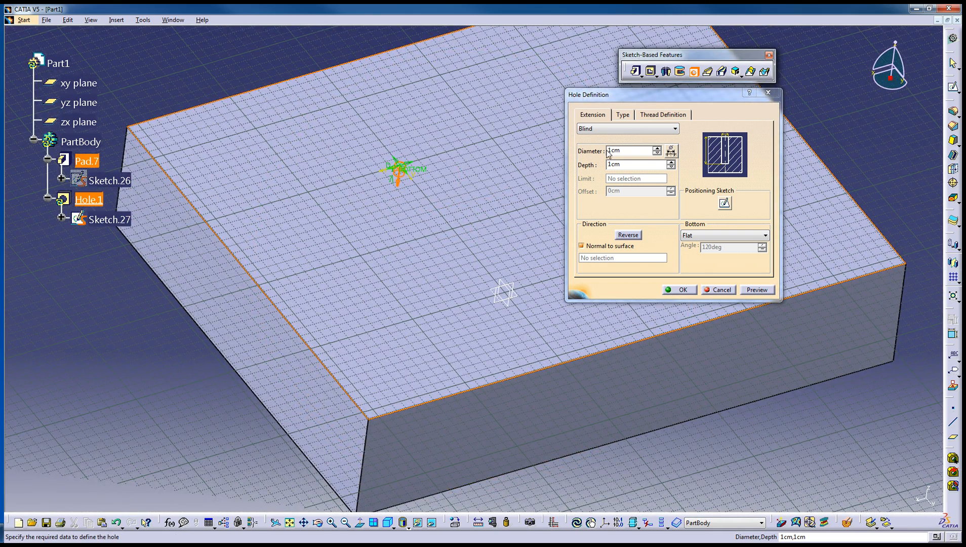
click(656, 128)
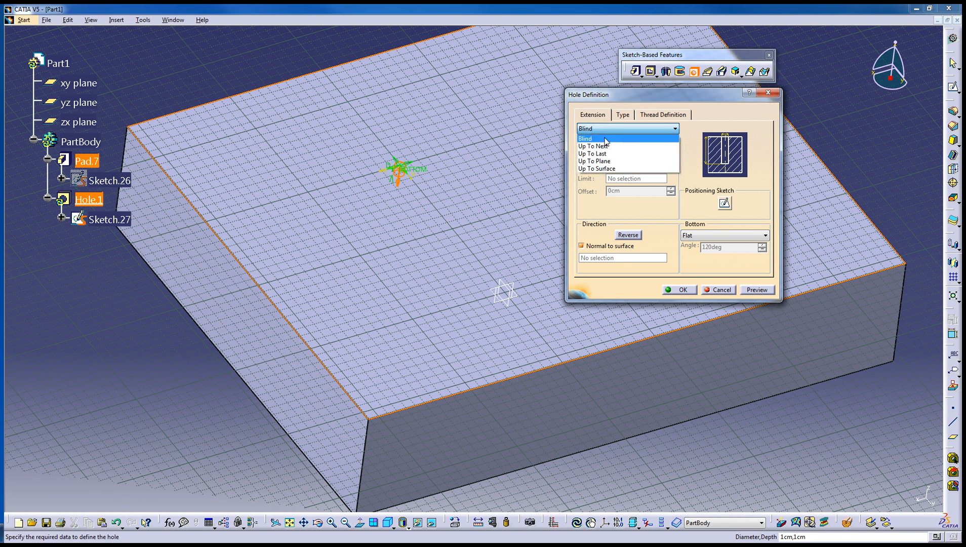
mouse_move(614, 142)
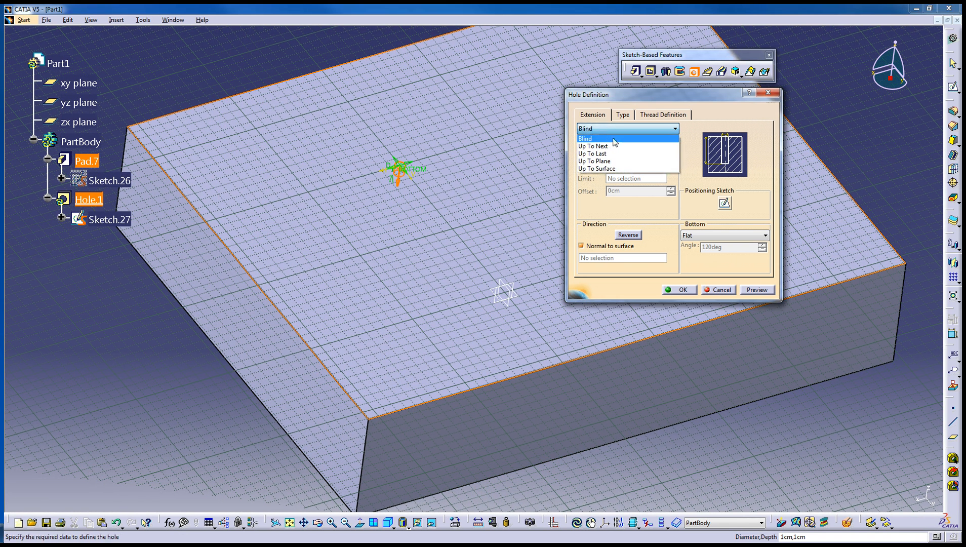
click(591, 137)
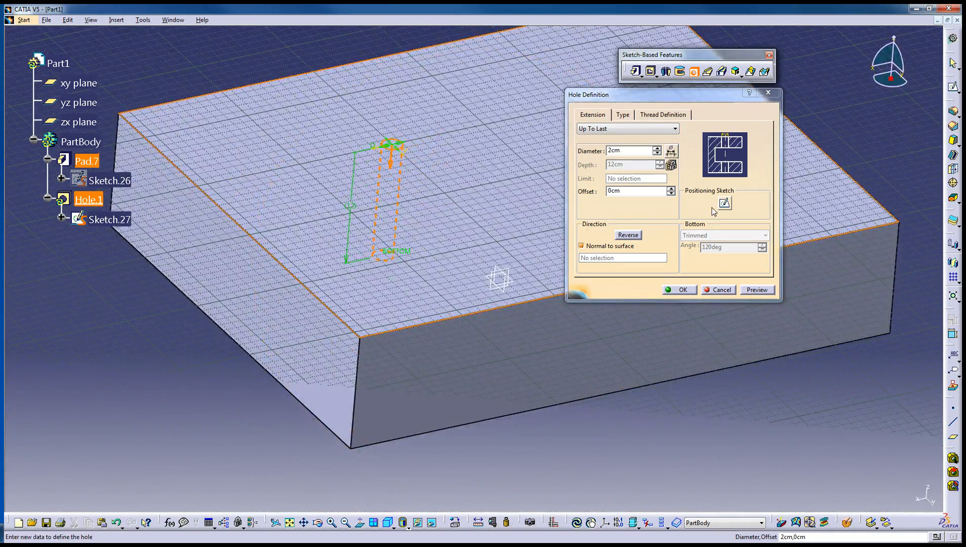
mouse_move(733, 209)
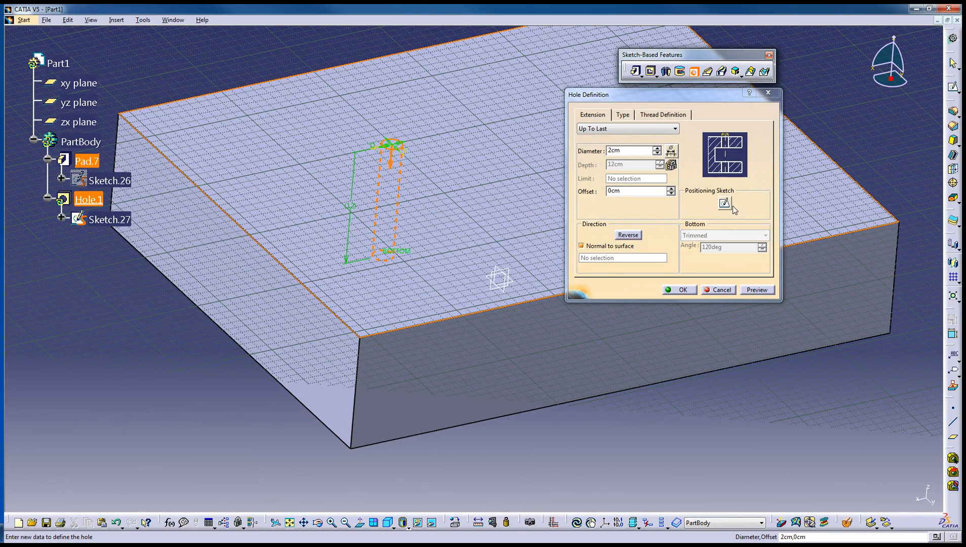
mouse_move(729, 206)
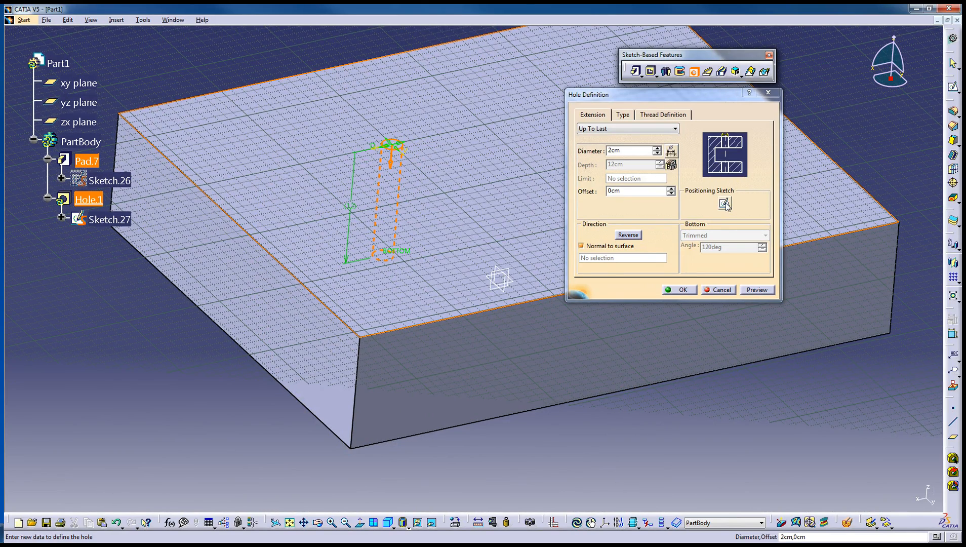
Dimension the hole centre from two pad edges in the positioning sketch, then exit it
click(725, 205)
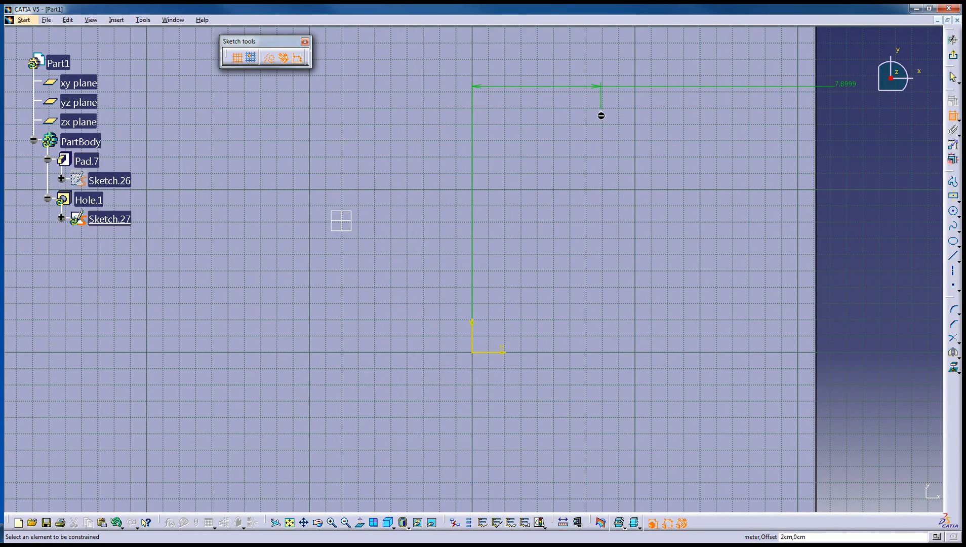
click(871, 206)
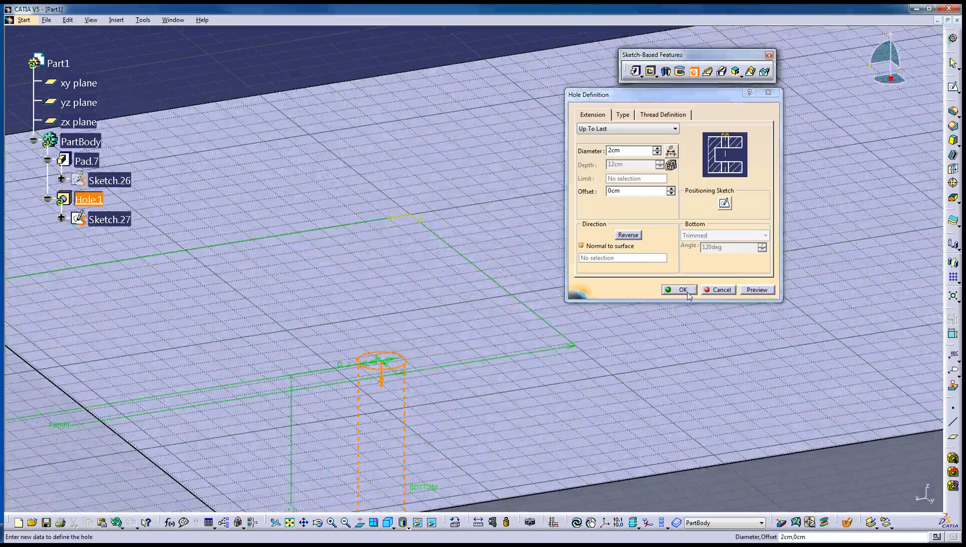
Confirm Hole.1 as a 2cm hole running up to the last face
click(679, 289)
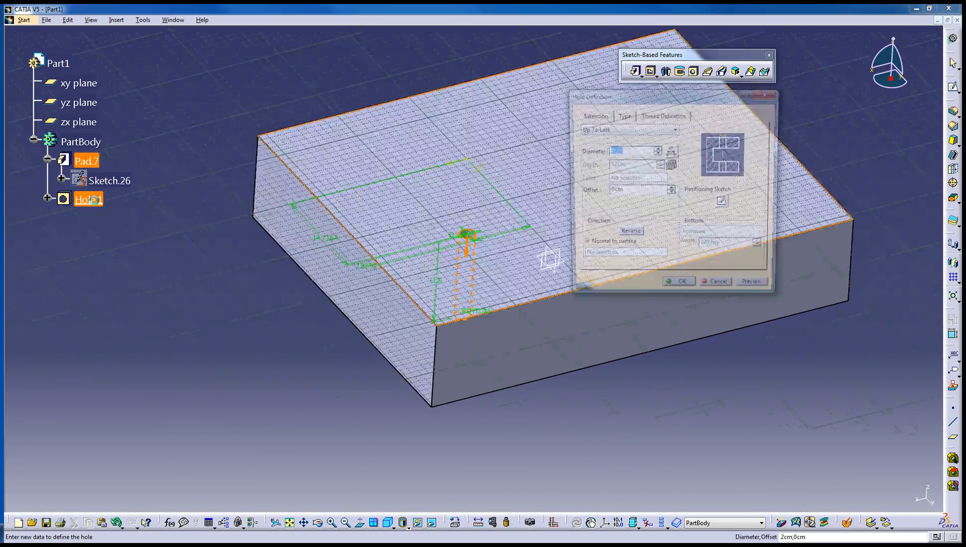
Preview the Tapered hole type, then make Hole.1 countersunk with 0.5cm depth and 90° angle
click(621, 115)
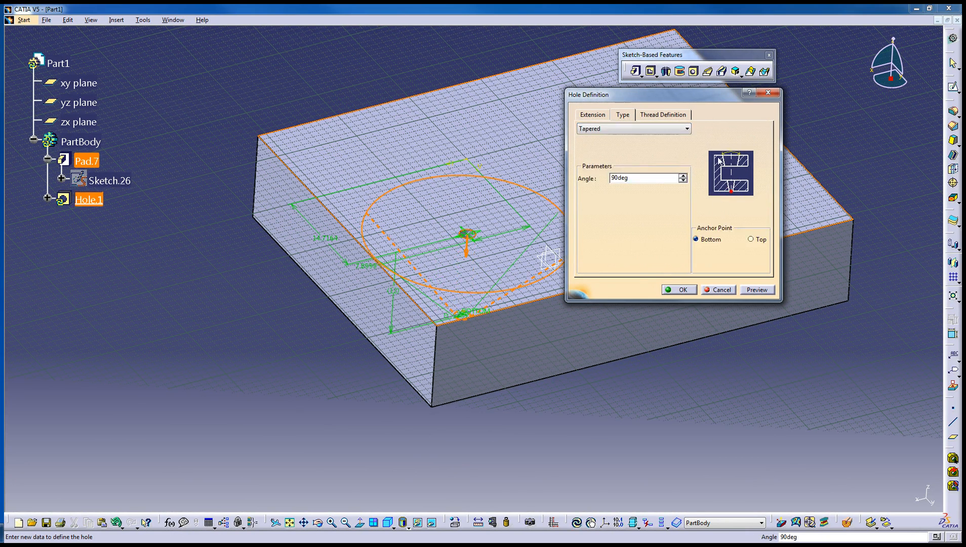
click(756, 289)
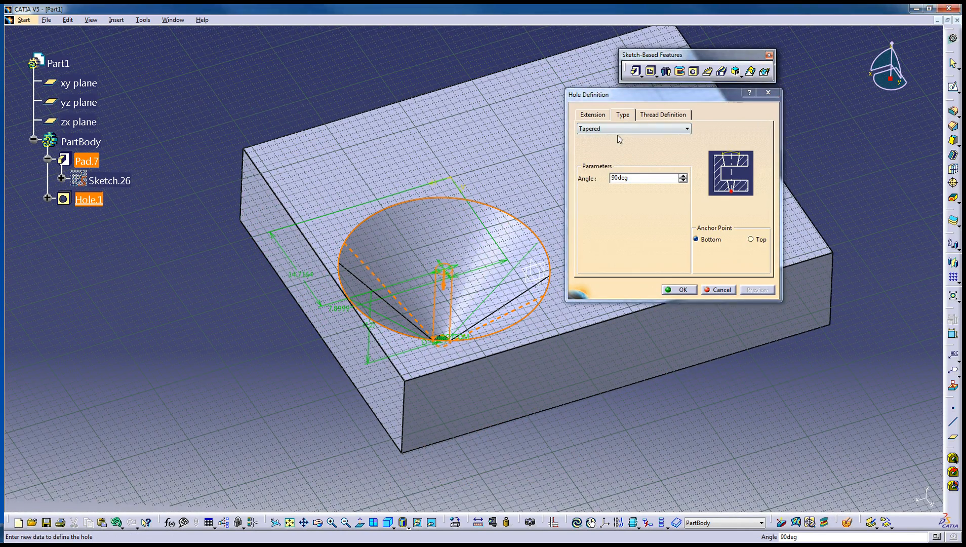
click(632, 128)
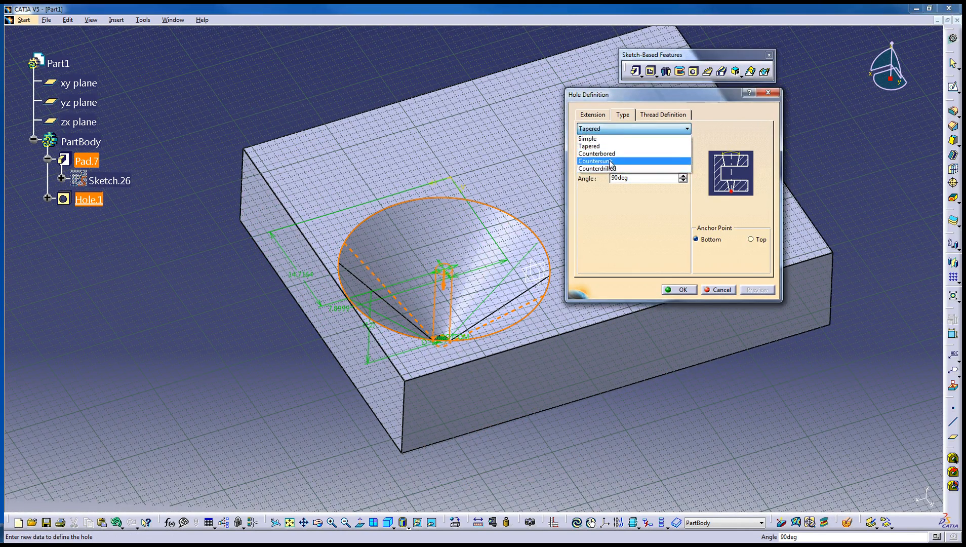
click(596, 160)
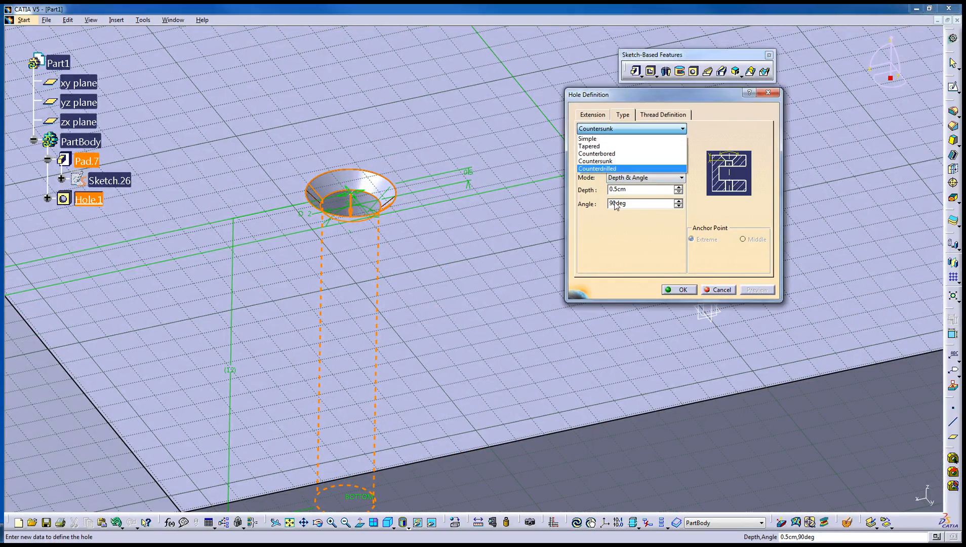
Switch Hole.1 to Counterbored and set the counterbore to 3cm diameter, 1cm depth
click(596, 153)
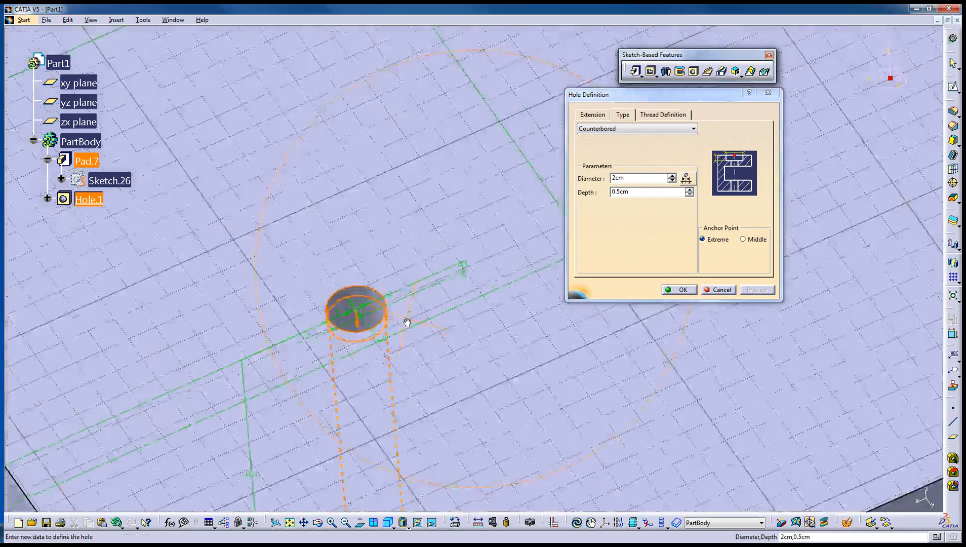
triple_click(639, 177)
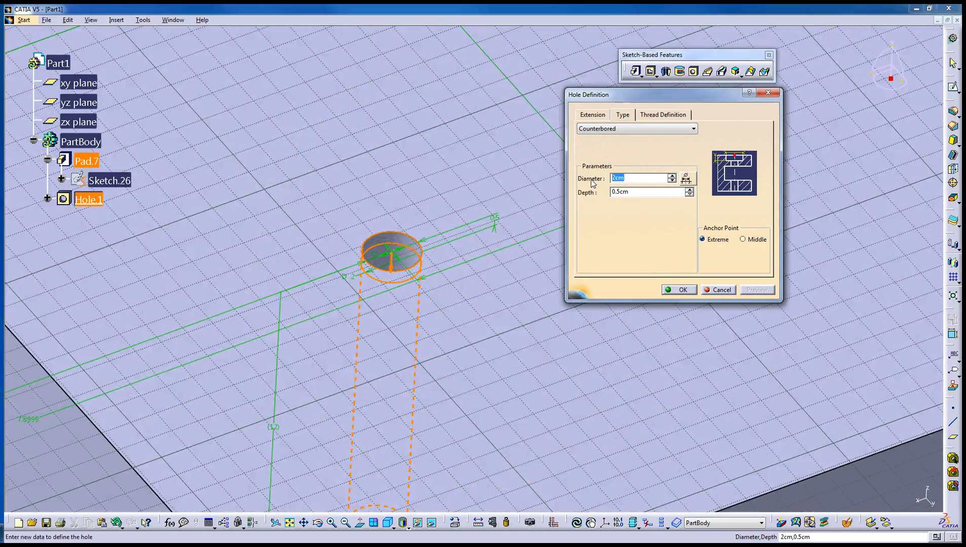
text(2.5)
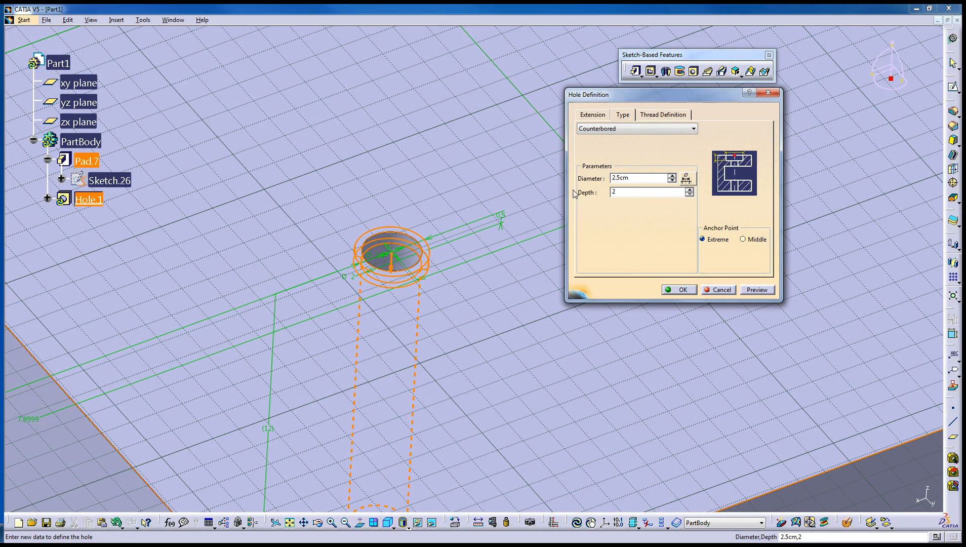
triple_click(647, 192)
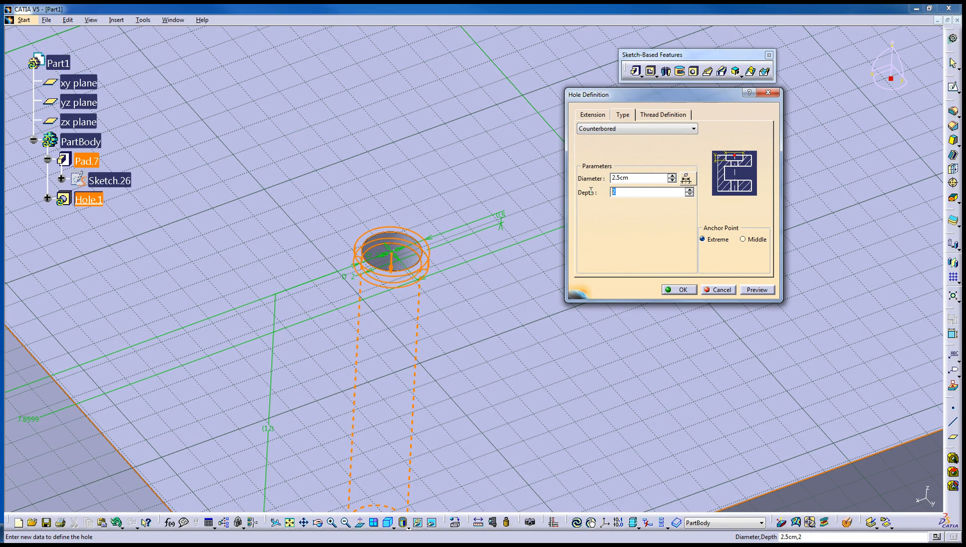
text(1cm)
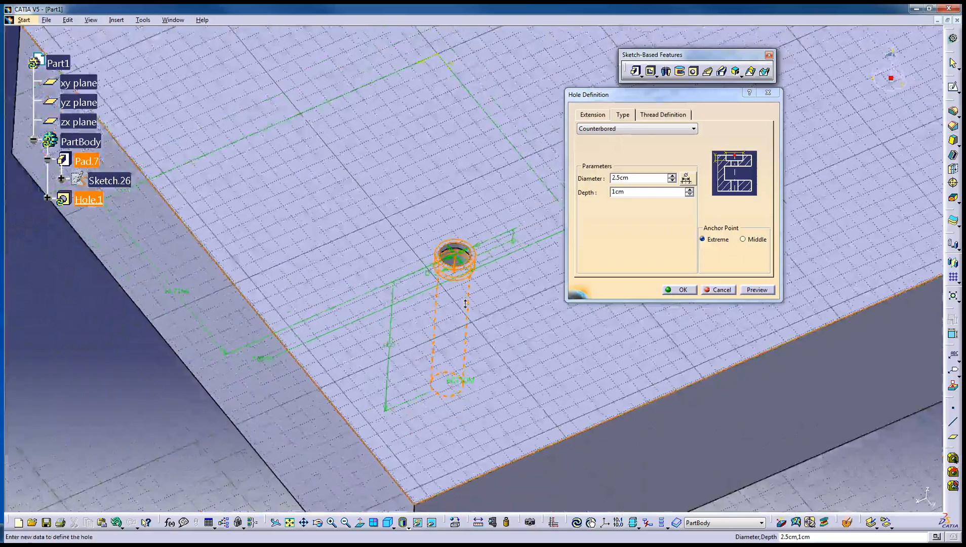
click(637, 178)
text(3)
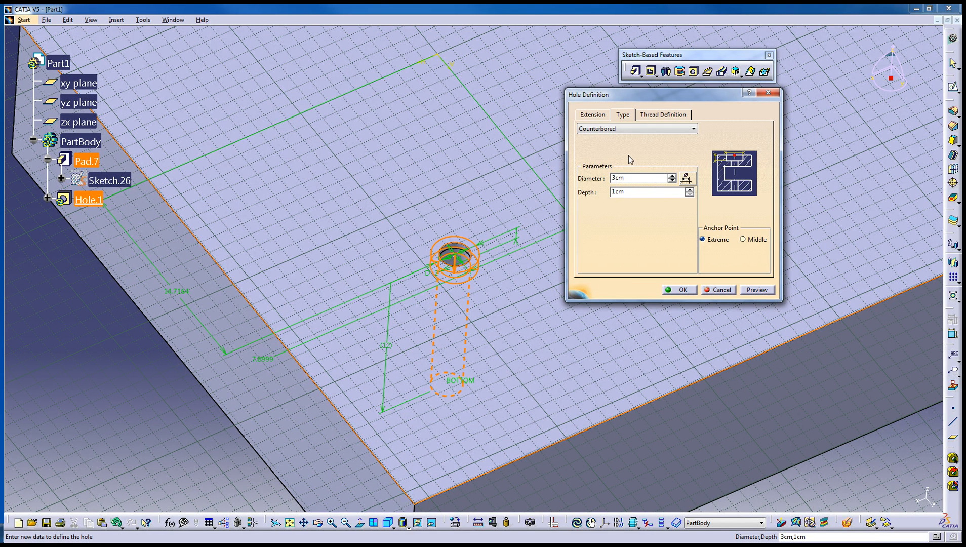
Change Hole.1's type to Counterdrilled, keeping 3cm diameter, 1cm depth and 90° angle
click(636, 128)
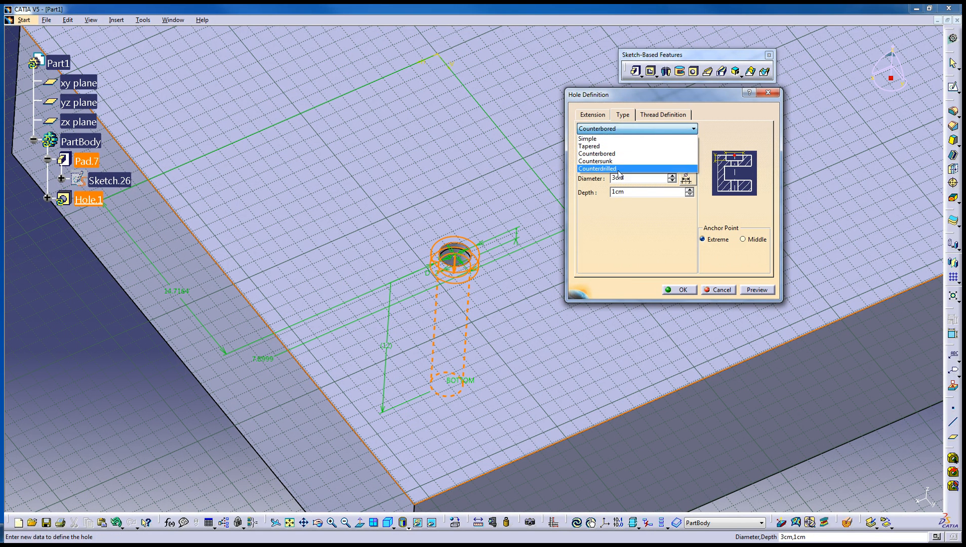
click(596, 168)
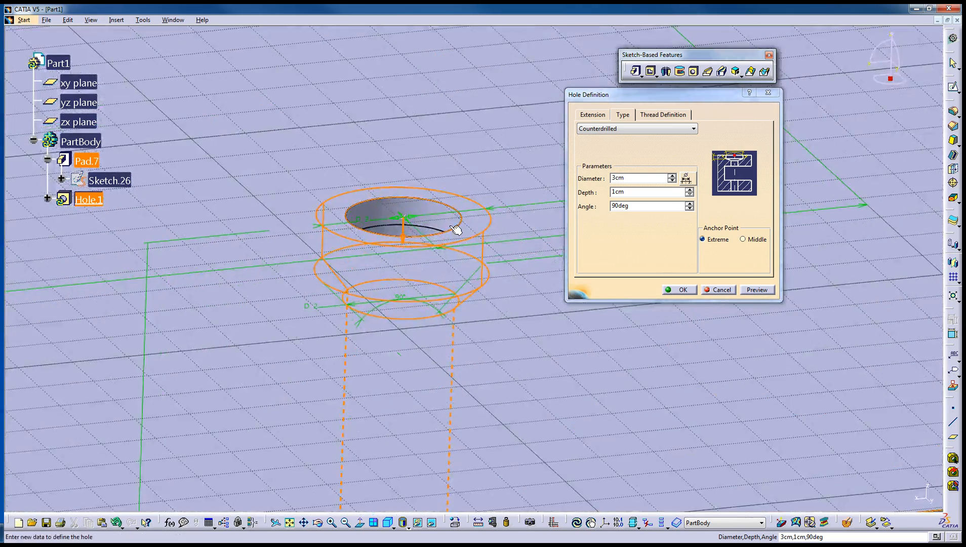
mouse_move(453, 308)
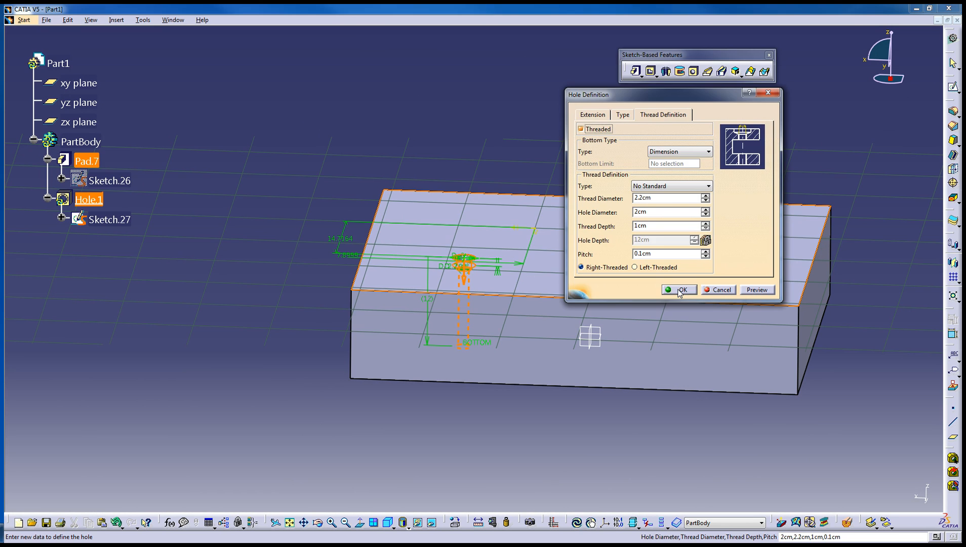
Confirm the right-hand 2.2cm thread, 1cm deep at 0.1cm pitch, and deselect to view the hole
click(678, 290)
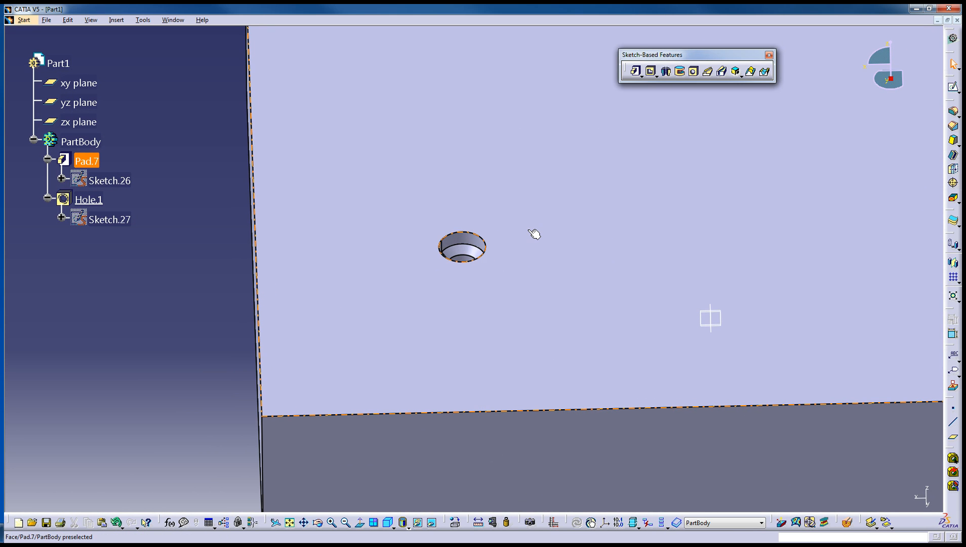
click(101, 357)
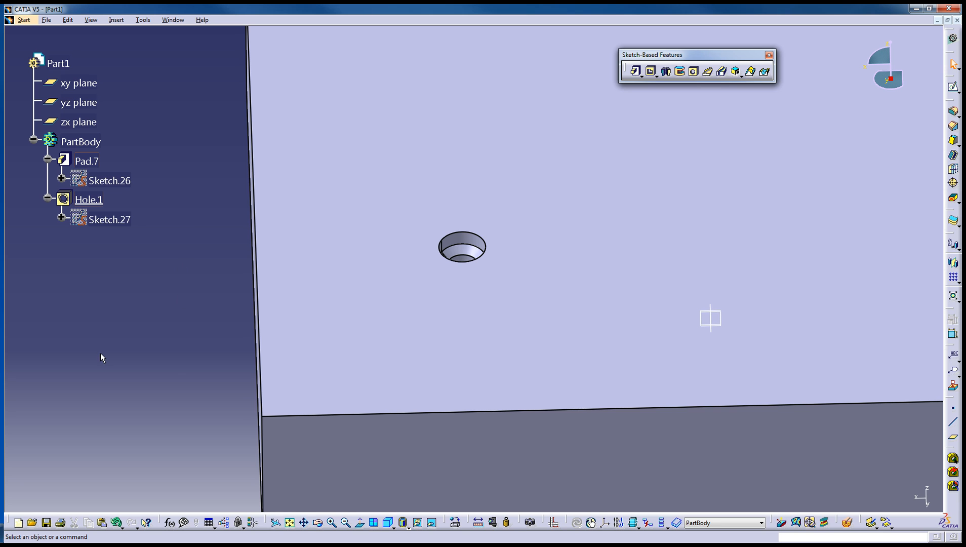